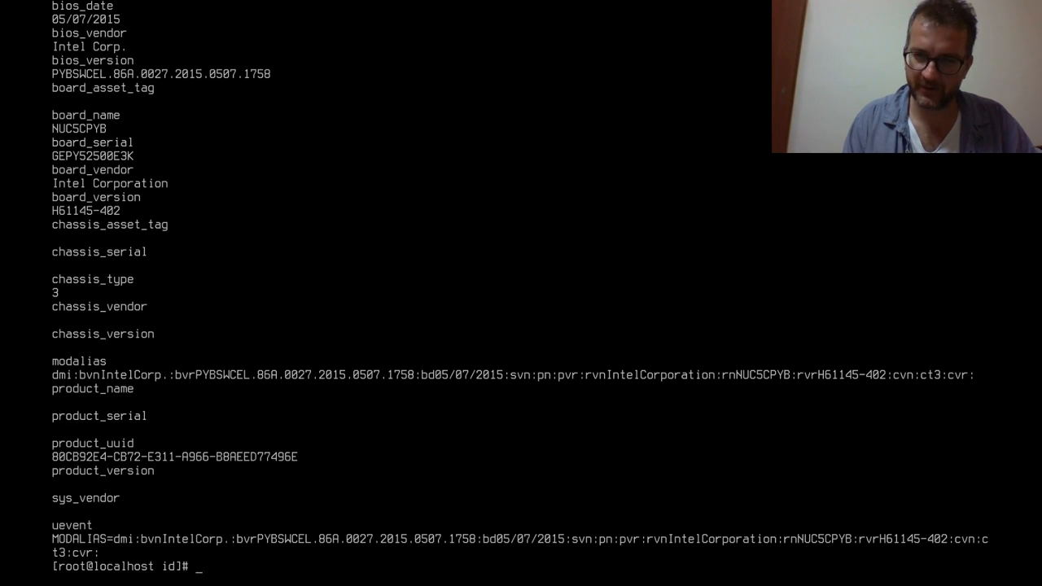
text(ip)
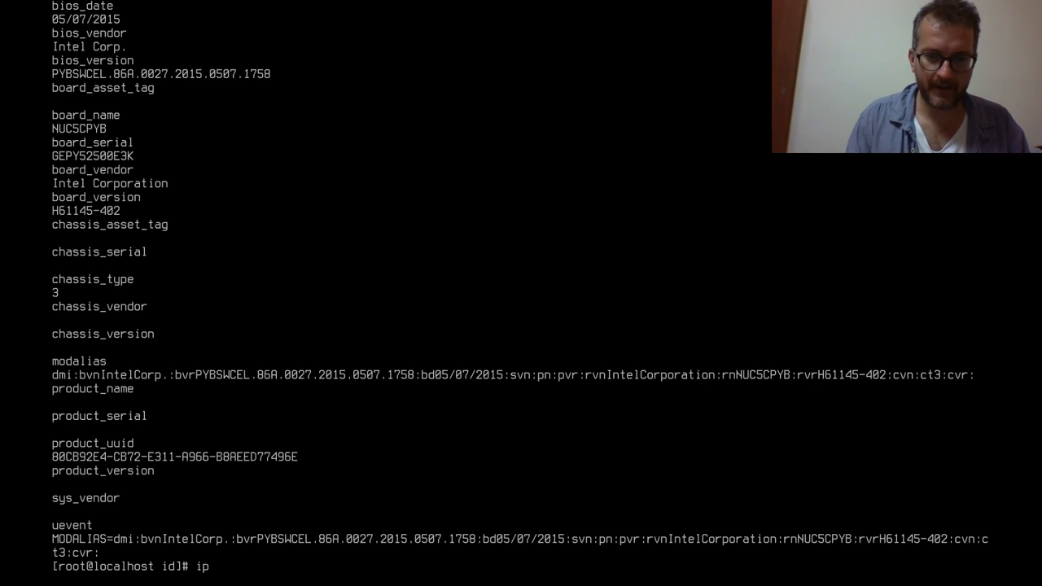
text(perf -s)
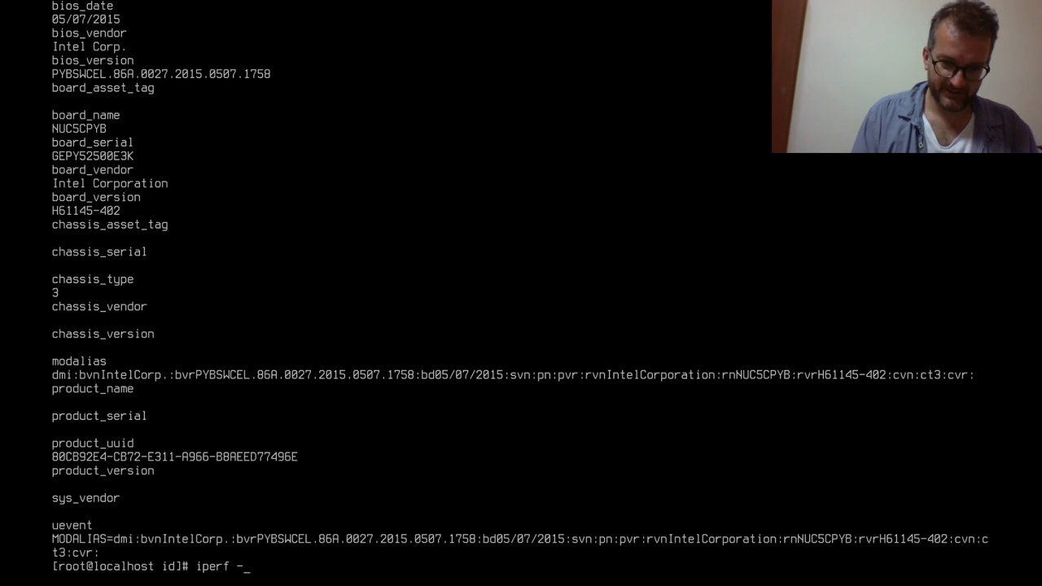
text(c 192.1)
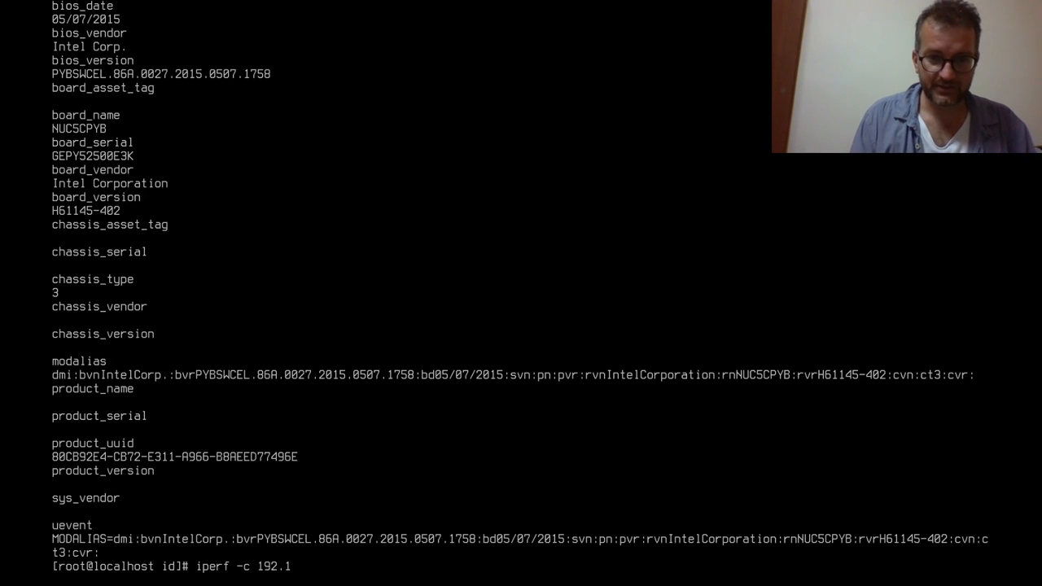
text(68.1.11)
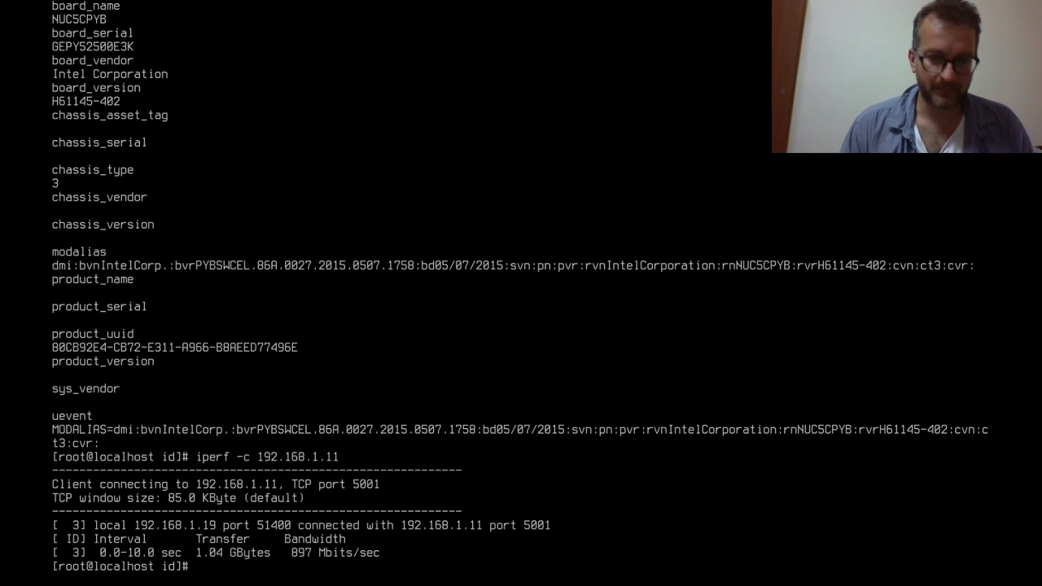
text(iperf -c 192.168.1.11)
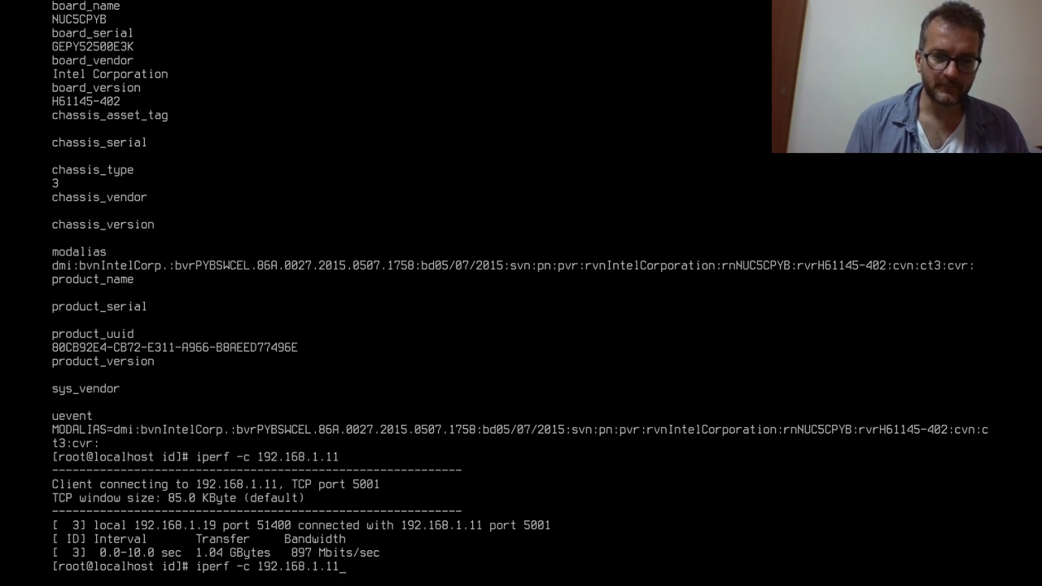